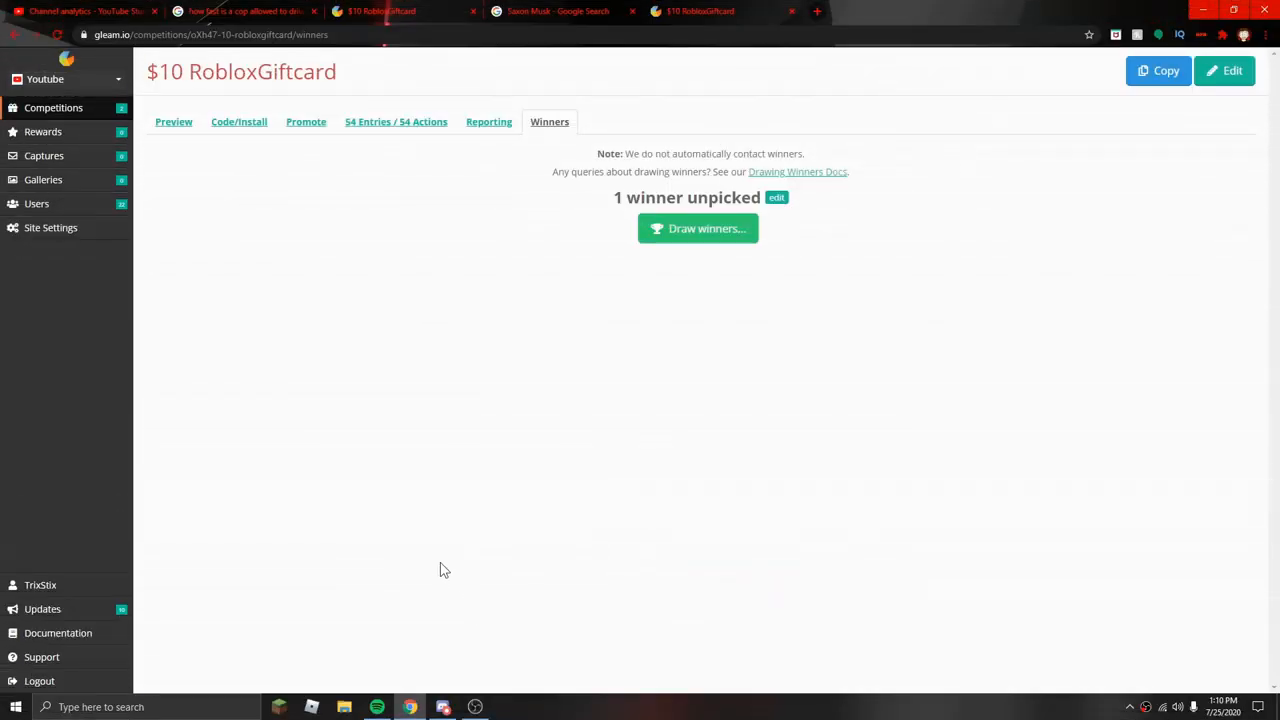
mouse_move(361, 506)
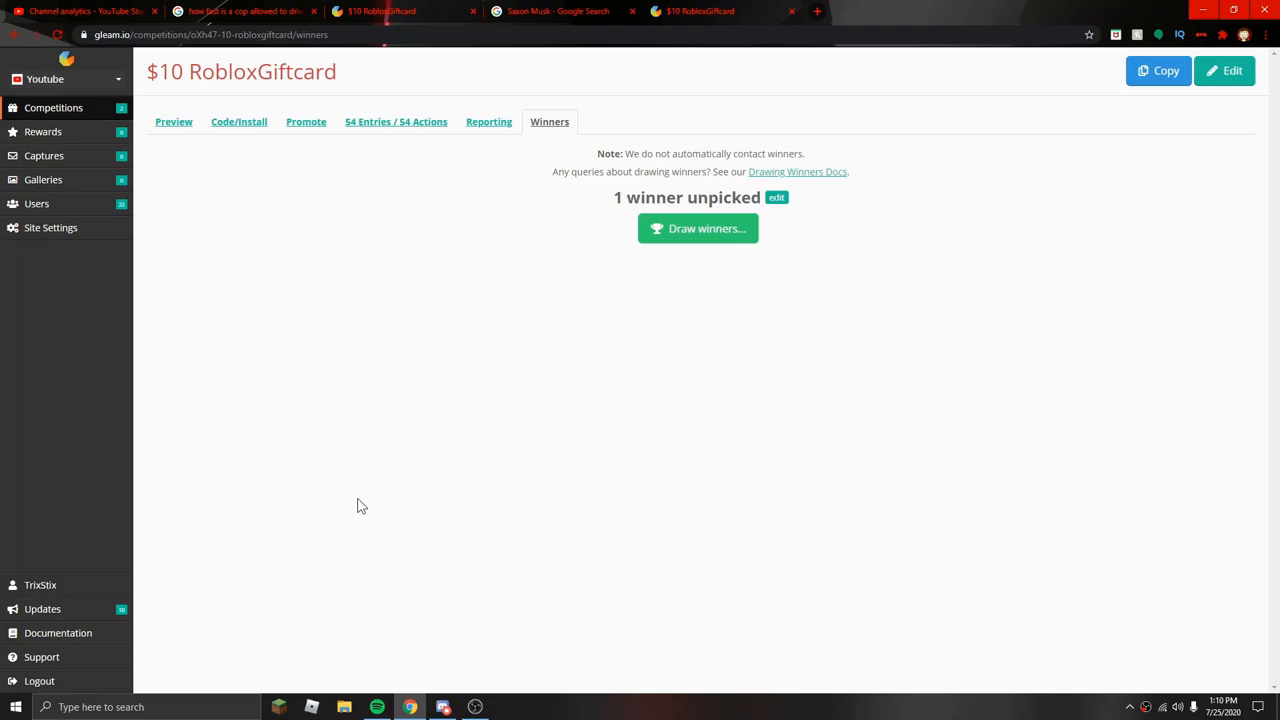
mouse_move(626, 300)
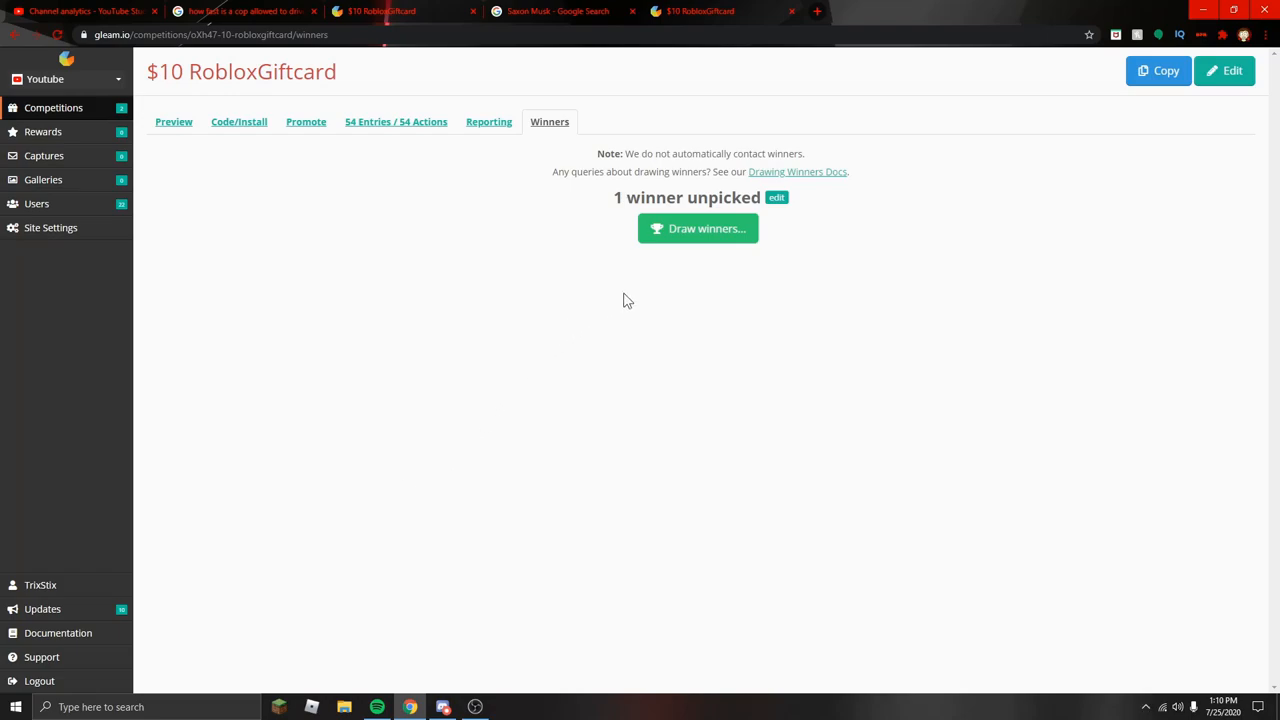
mouse_move(621, 296)
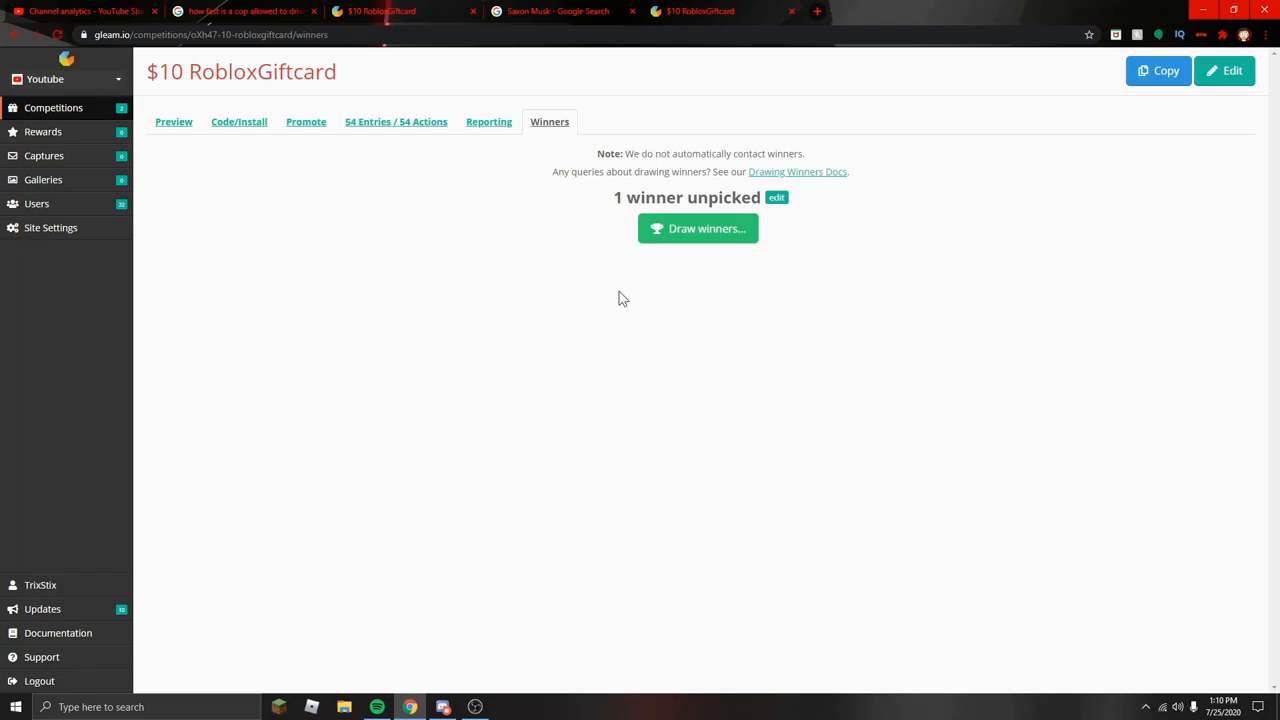
mouse_move(527, 267)
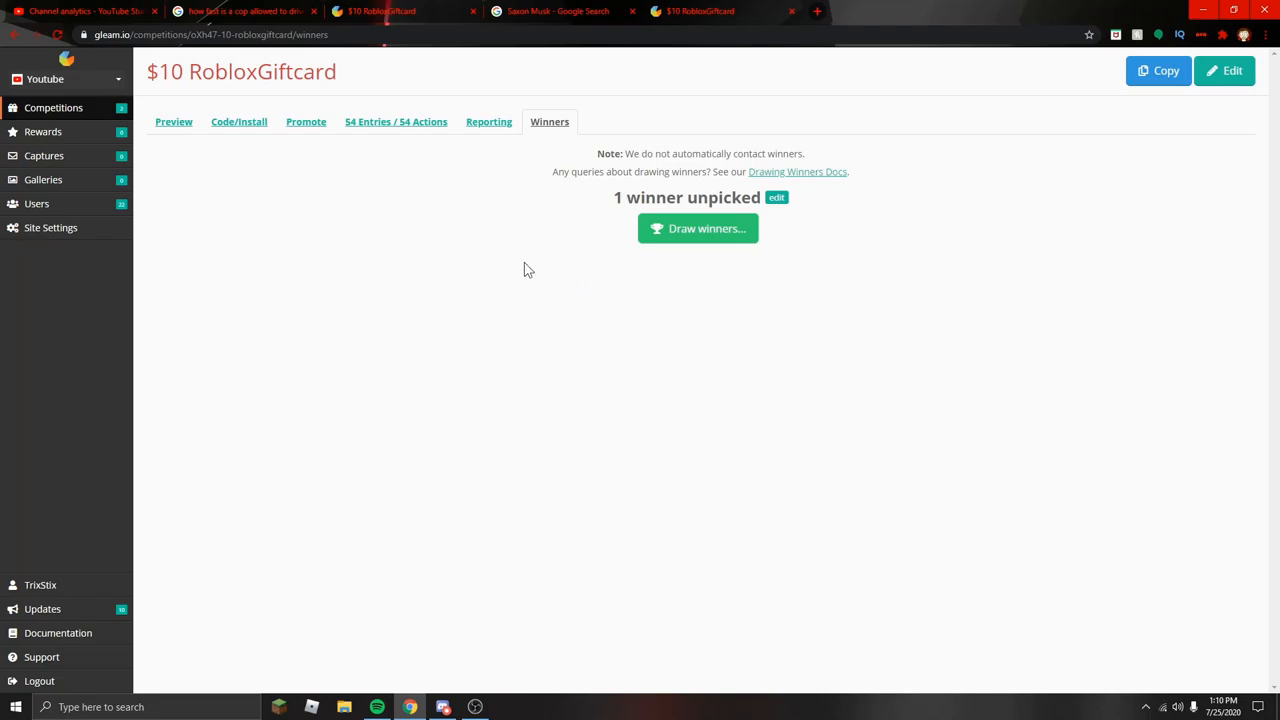
mouse_move(680, 235)
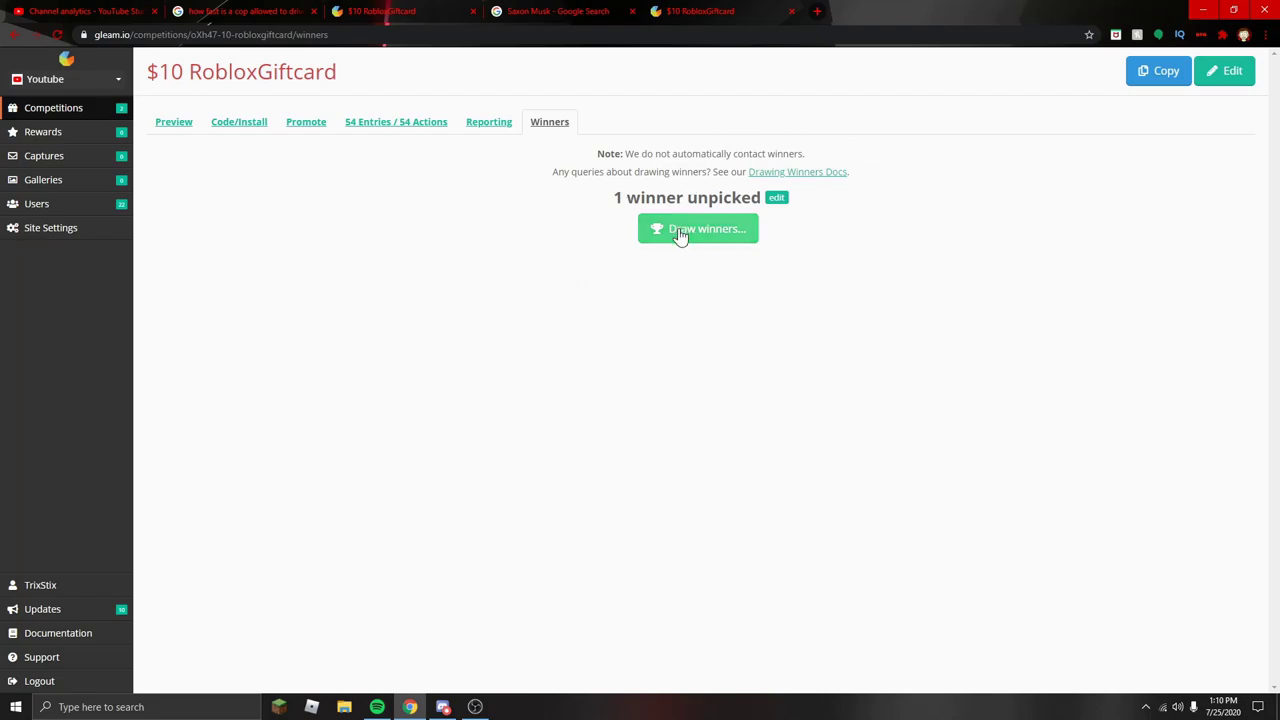
Step: Draw 1 winner from the 22 eligible users for the $10 Roblox Giftcard competition
click(697, 229)
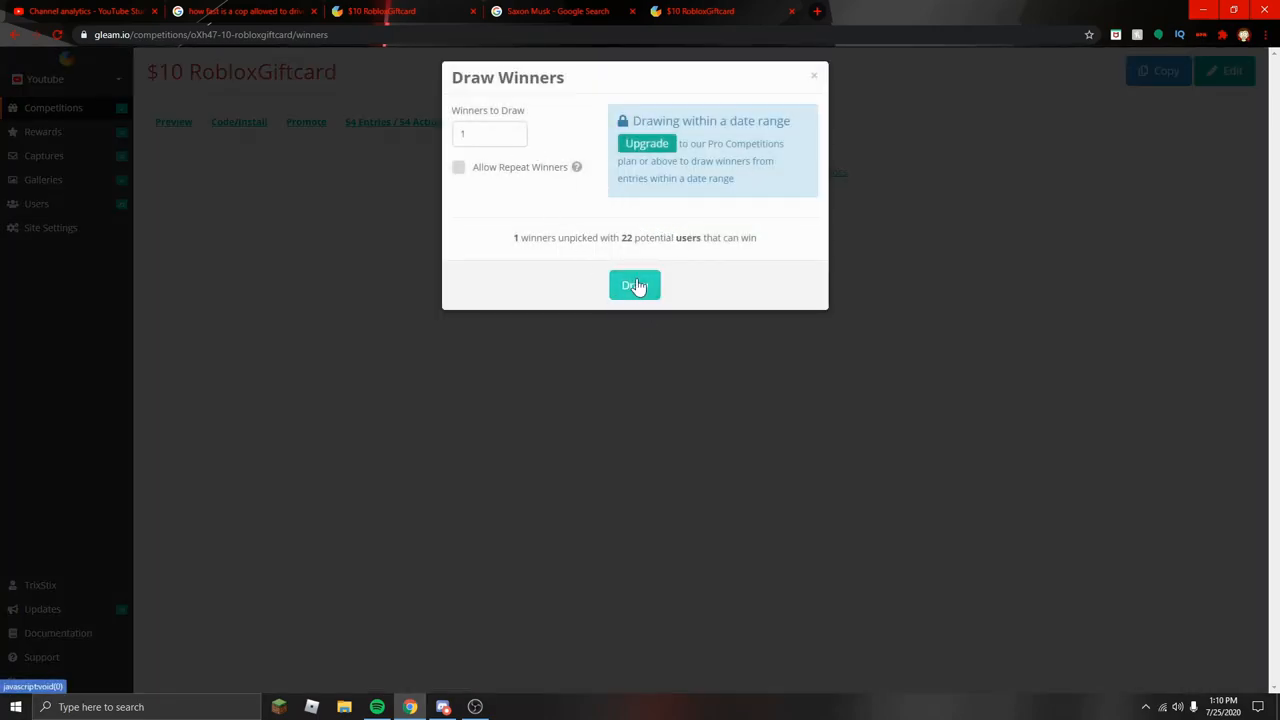
click(634, 285)
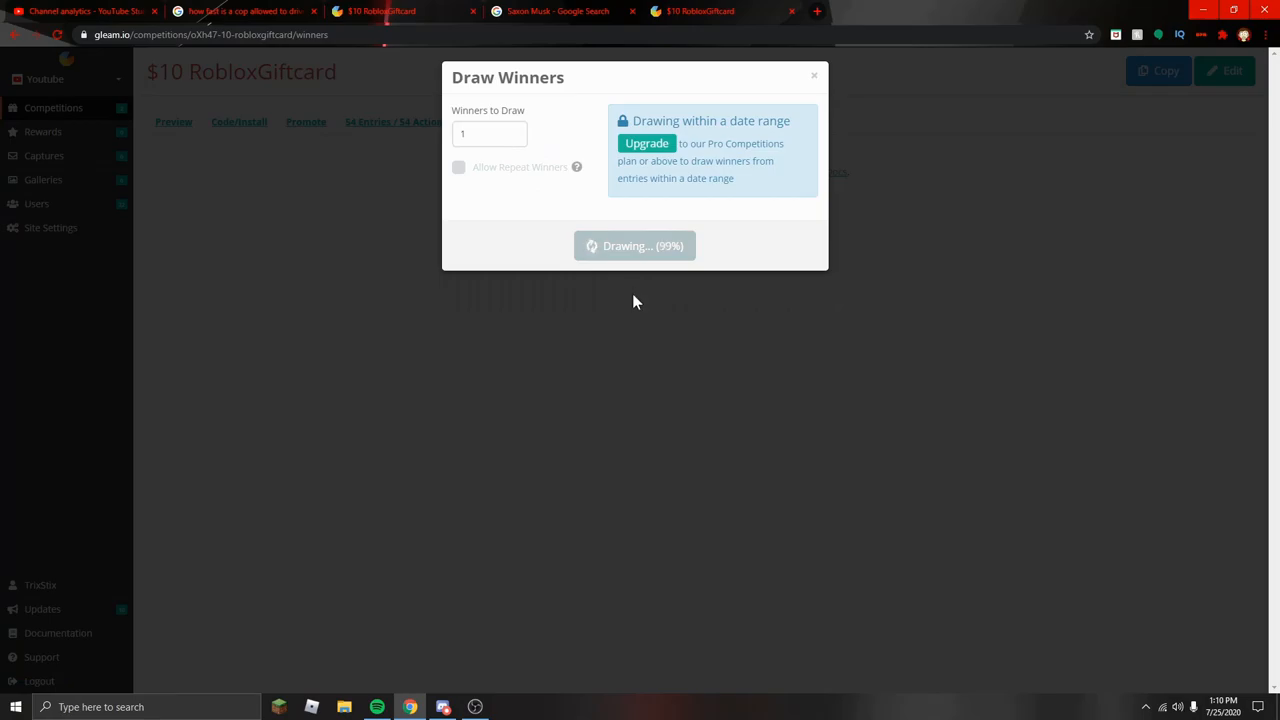